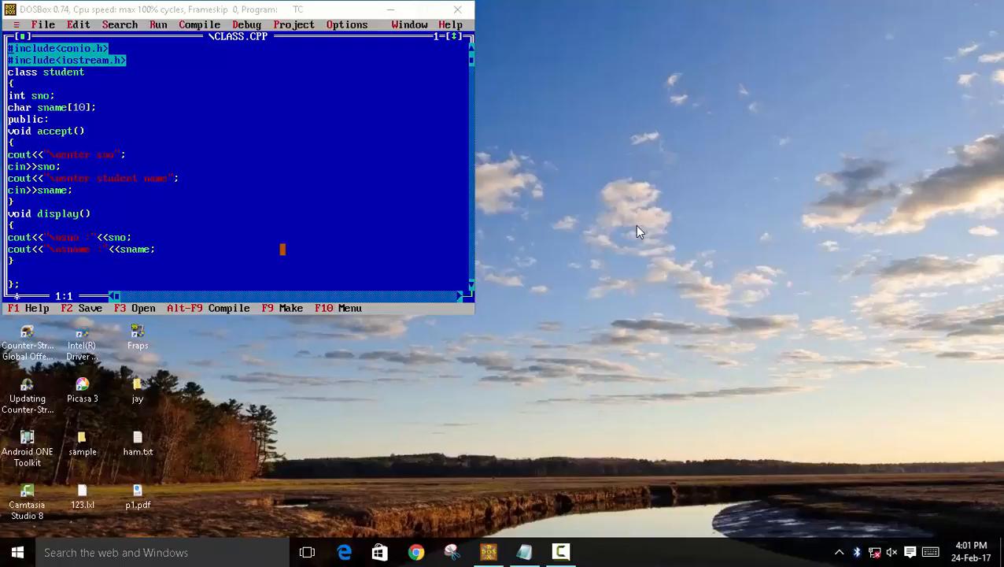
mouse_move(347, 139)
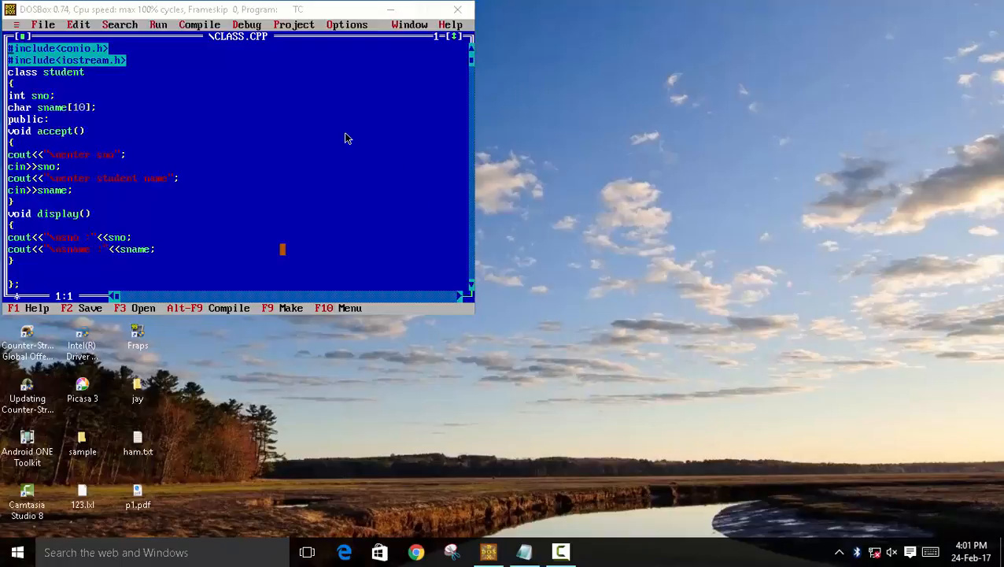
mouse_move(307, 173)
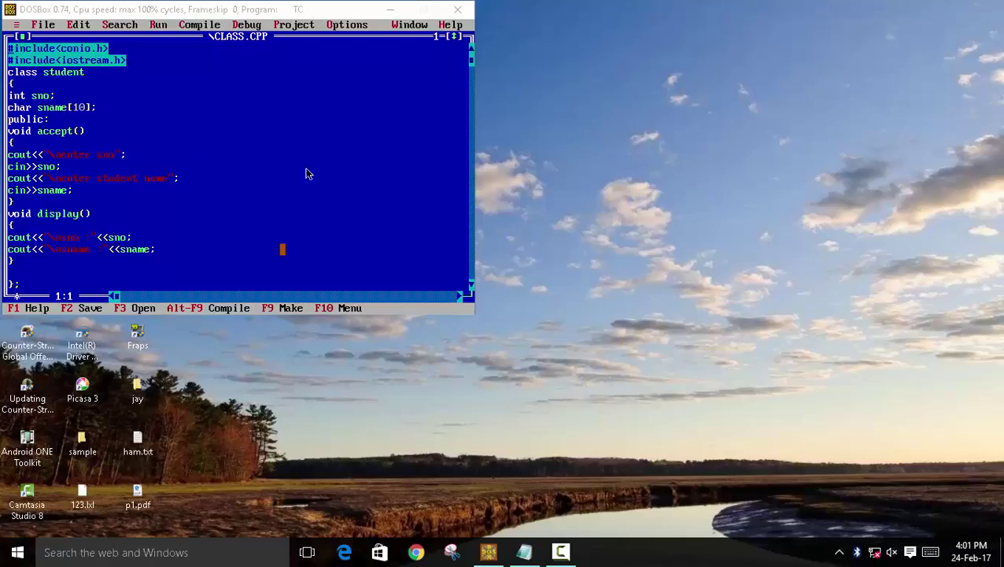
mouse_move(30, 100)
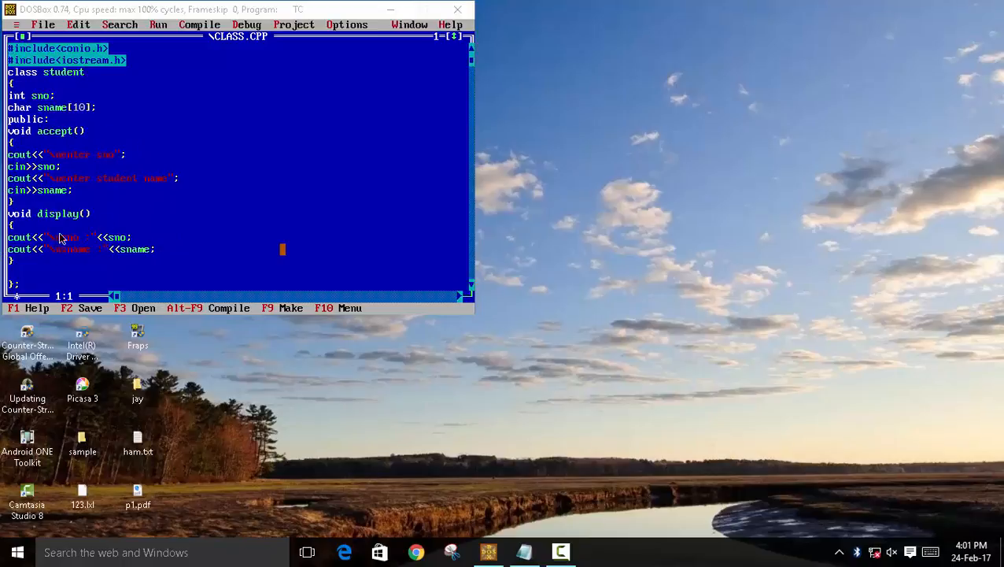
mouse_move(132, 97)
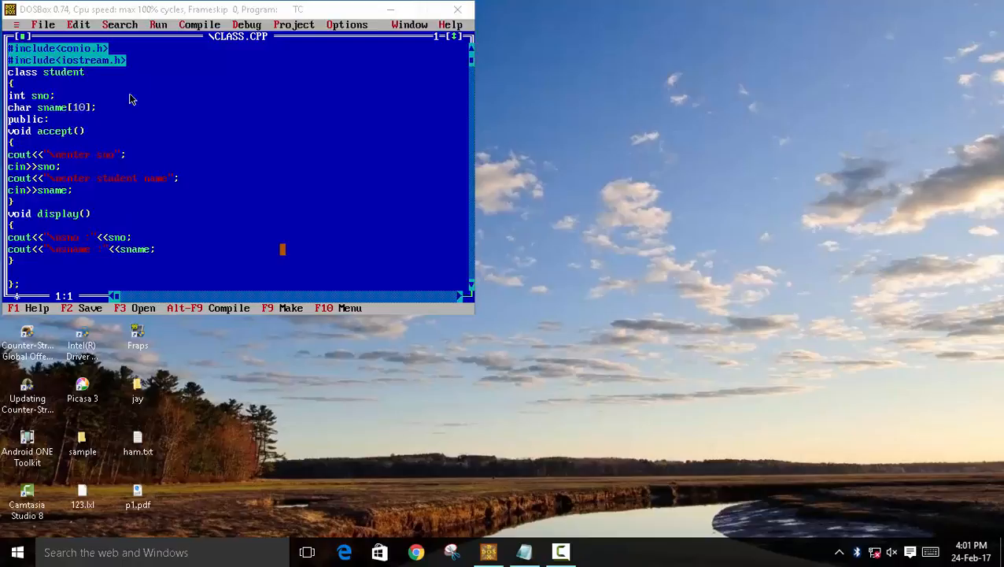
mouse_move(69, 162)
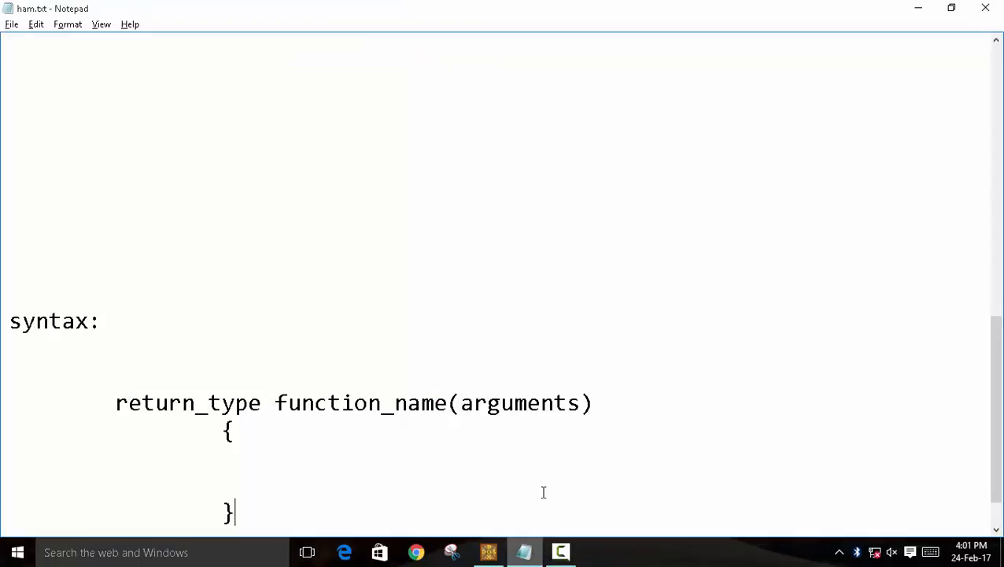
mouse_move(211, 397)
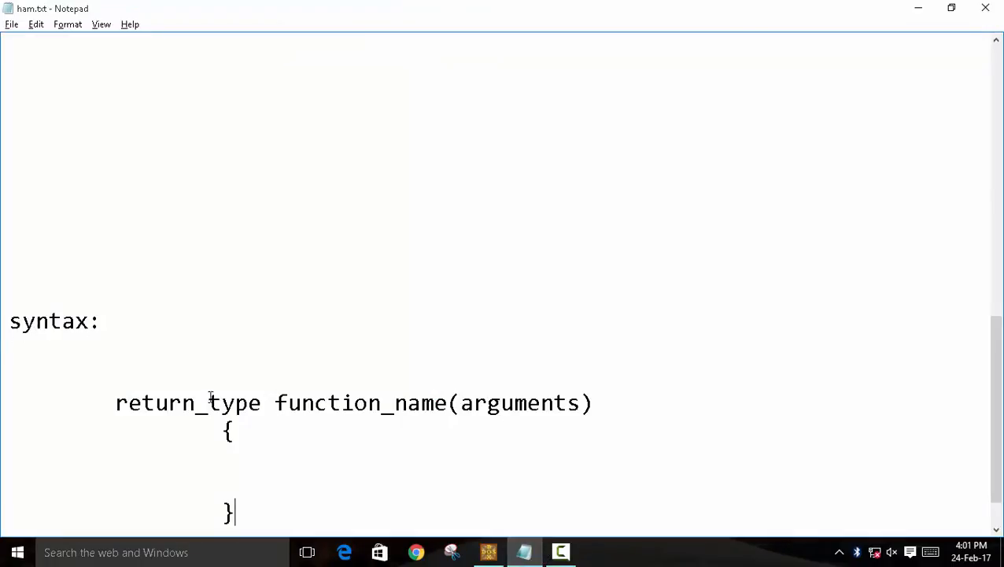
mouse_move(381, 417)
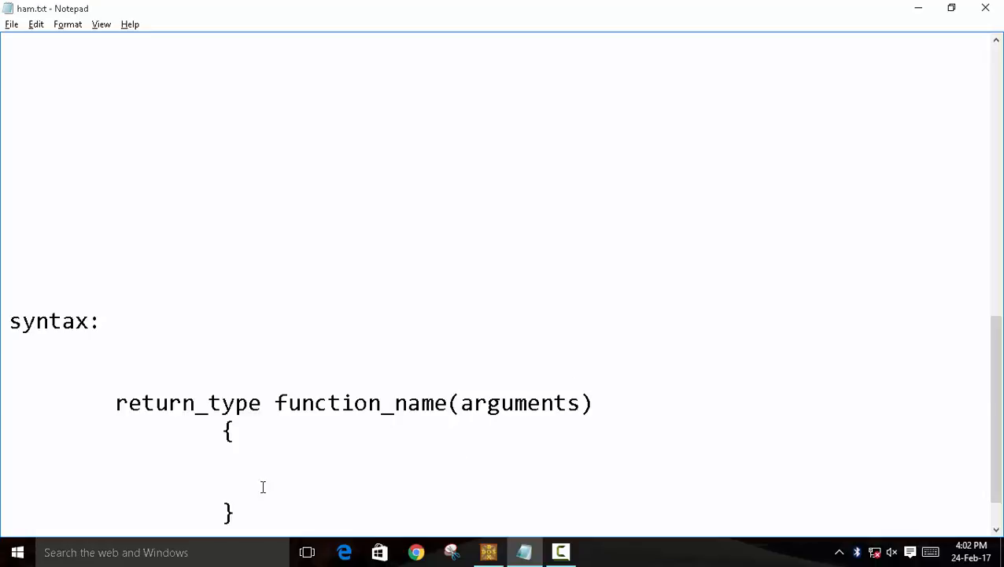
mouse_move(363, 337)
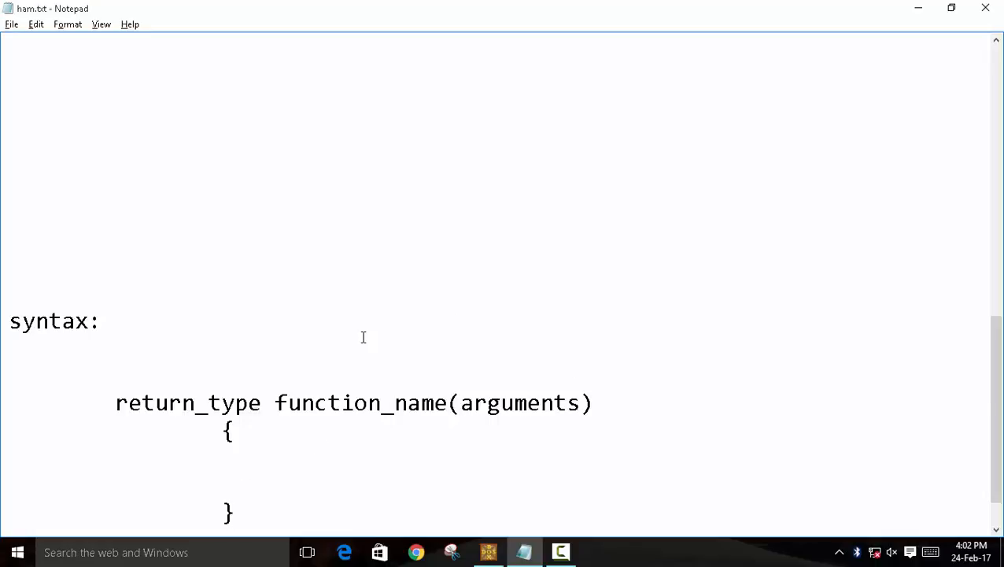
Step: Bring the classname::function definition syntax and the students::accept() example into view in ham.txt
scroll("up", 3)
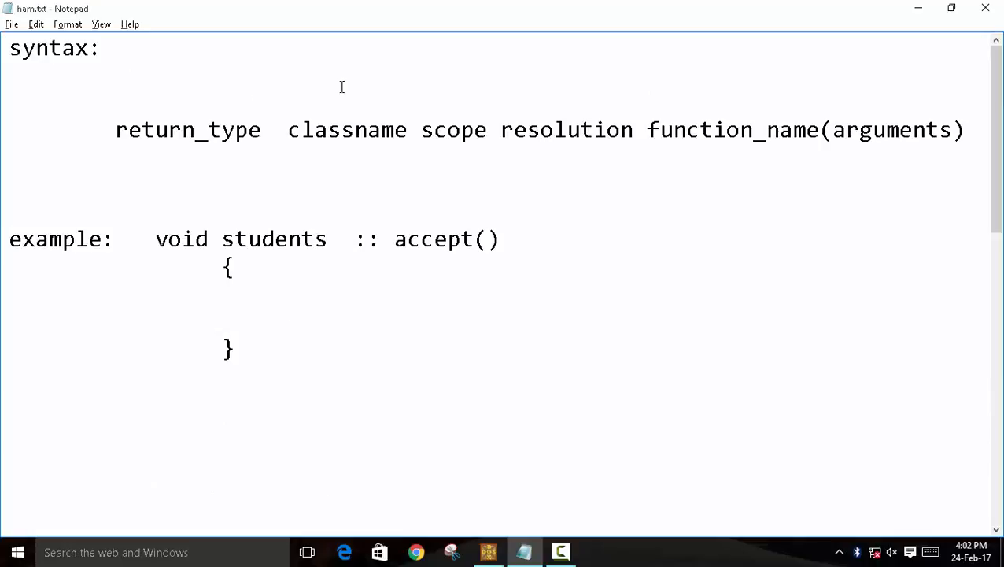
mouse_move(315, 154)
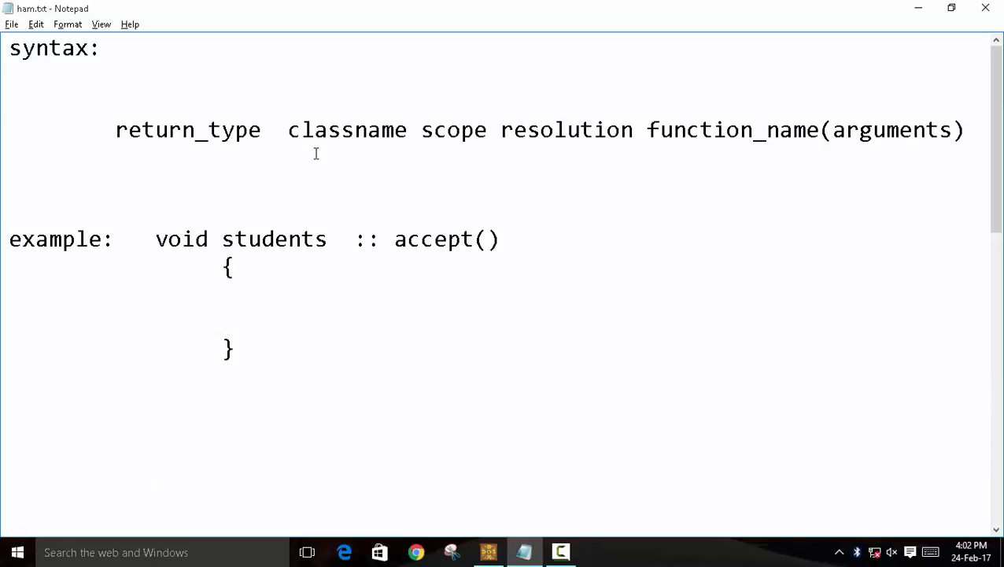
mouse_move(507, 125)
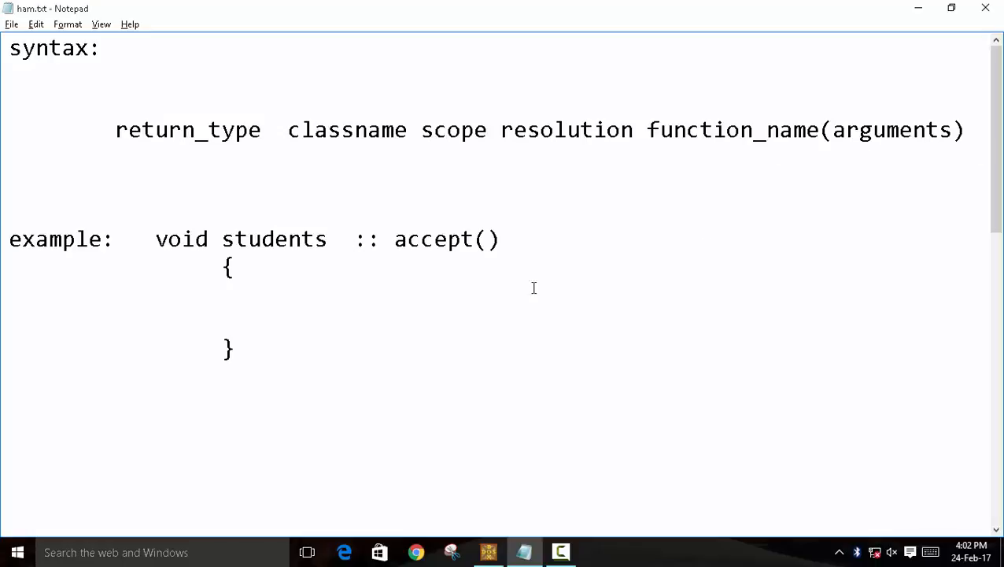
mouse_move(287, 264)
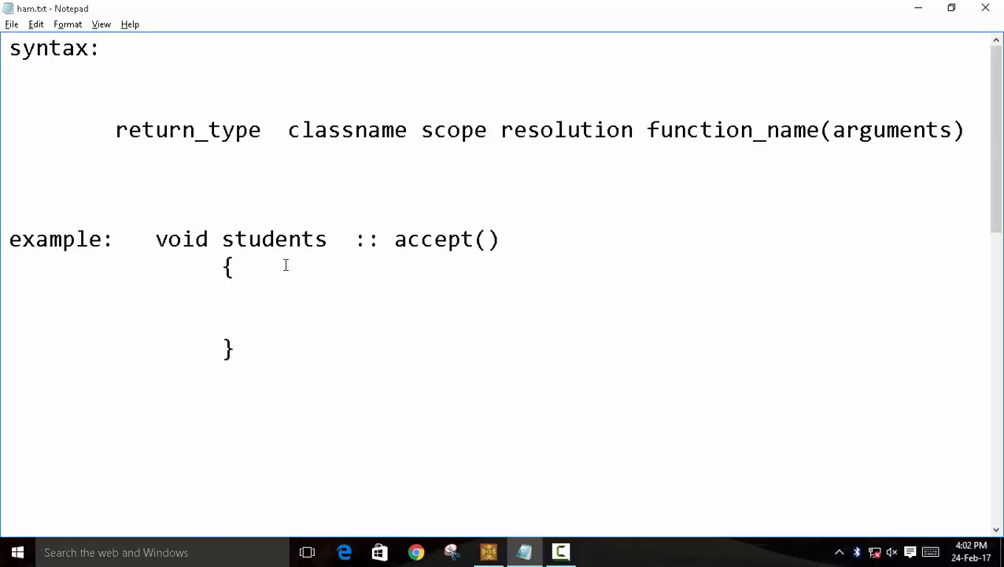
mouse_move(360, 237)
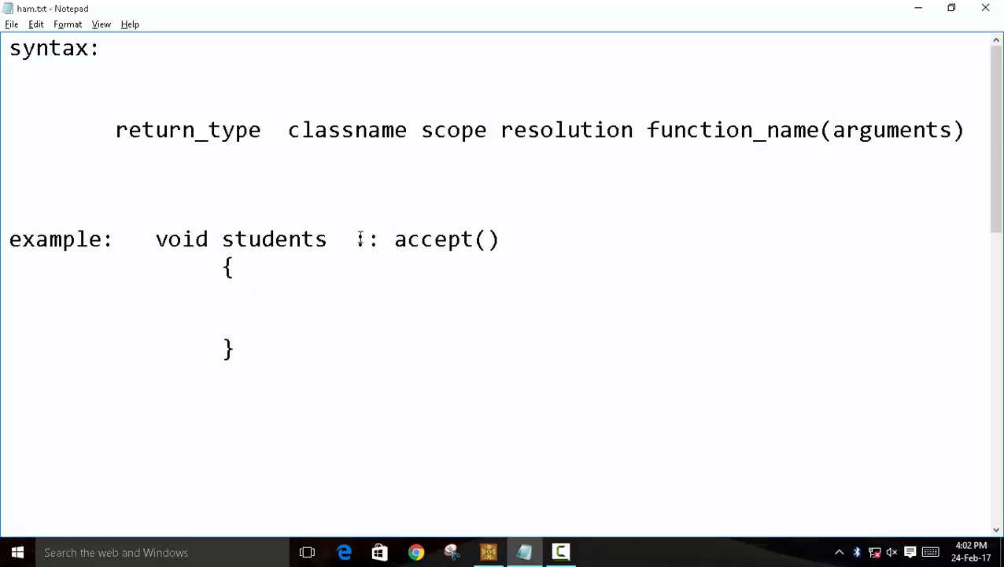
type(":")
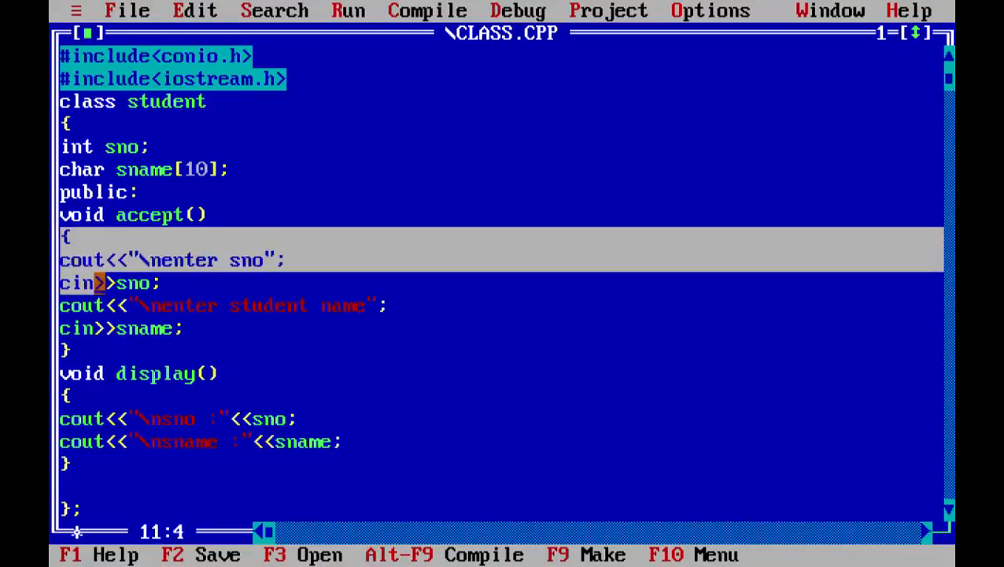
Step: Cut accept()'s body out of class student, leaving the declaration void accept();
left_click(195, 9)
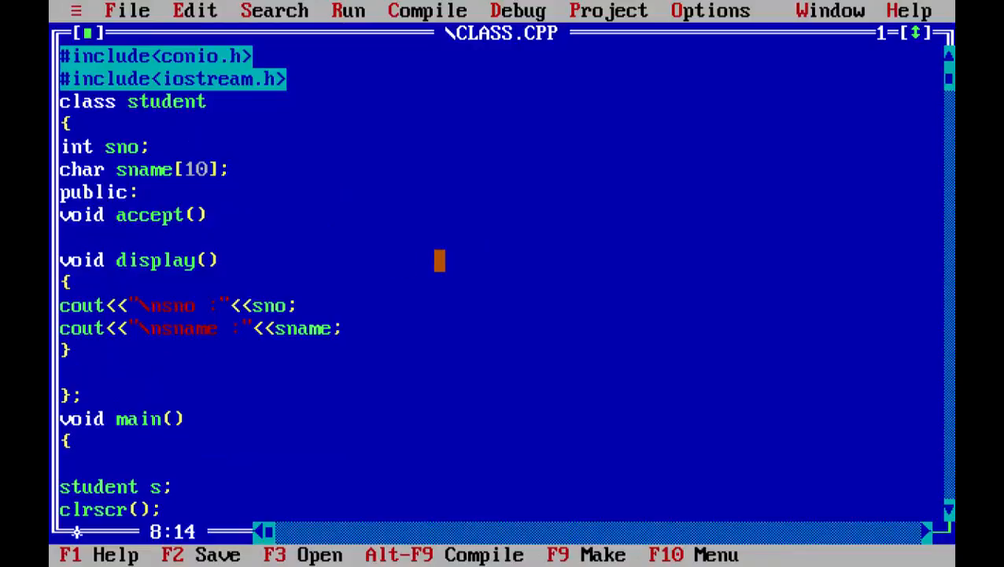
type(";")
type("void")
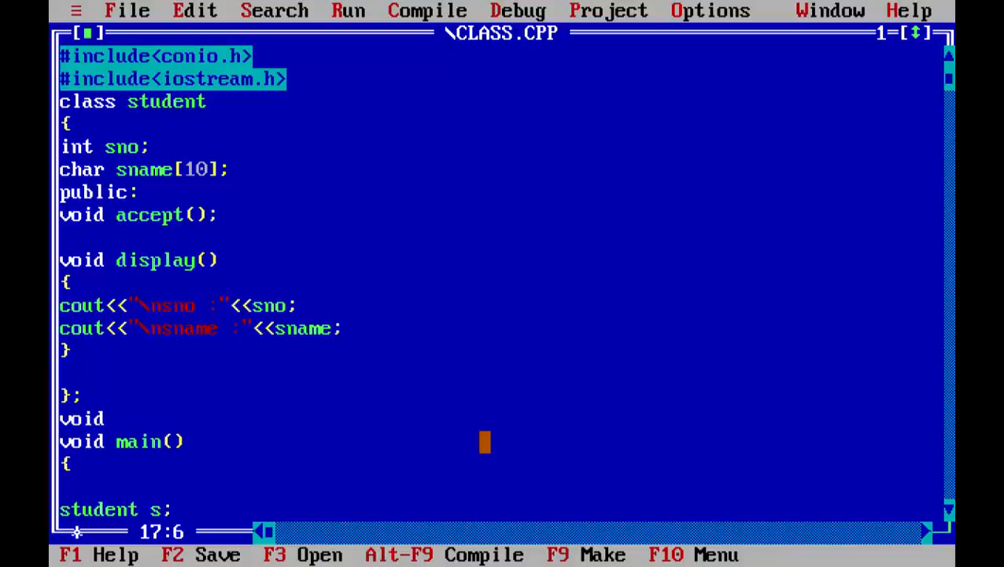
Step: Write void student::accept() outside the class and restore its sno and name input statements
type("stud")
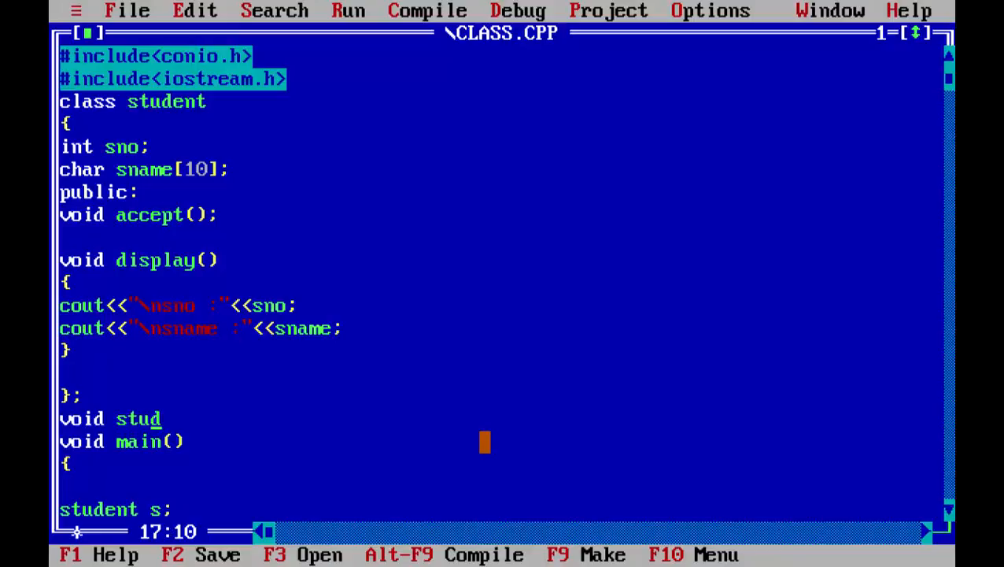
type("ent")
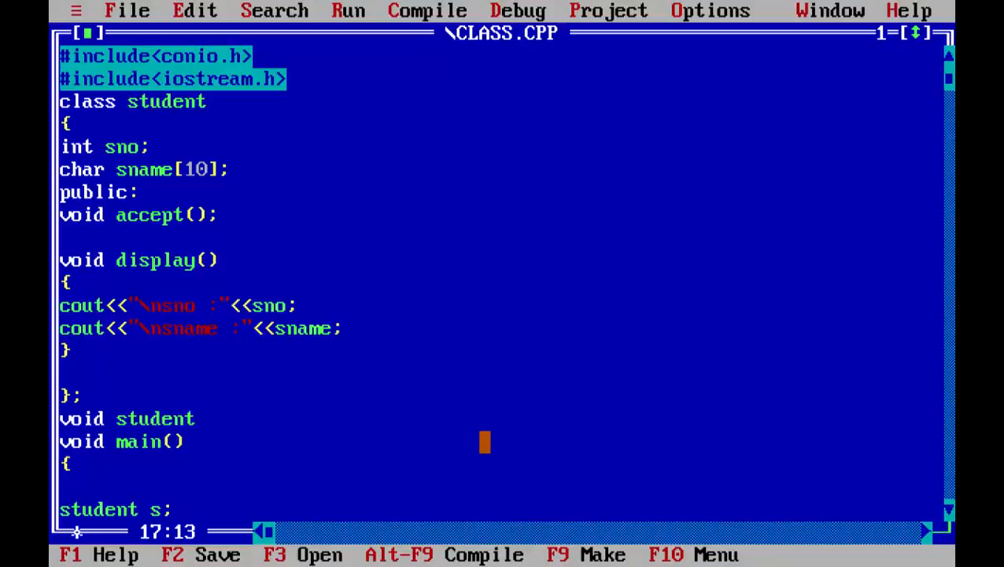
type("::")
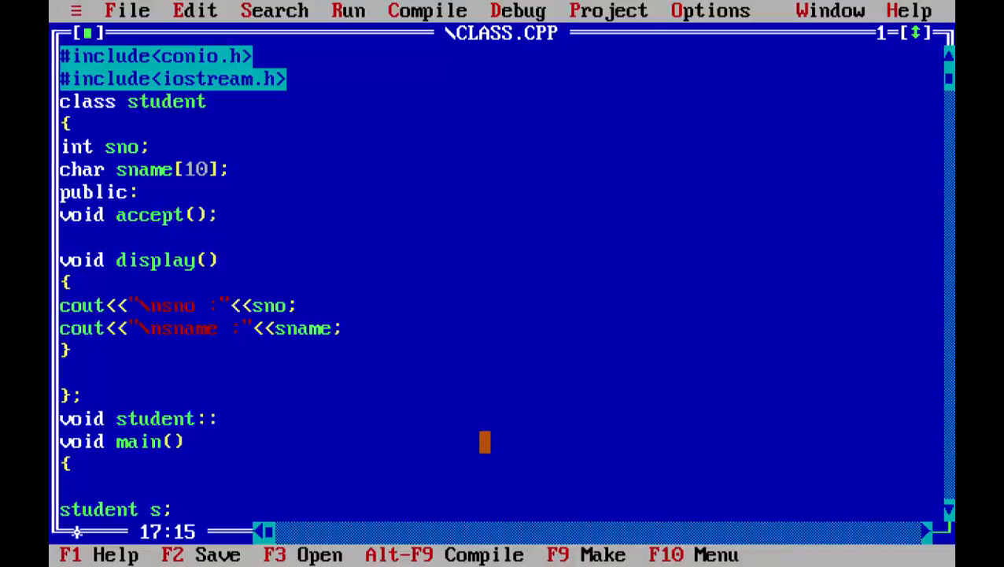
type("accept")
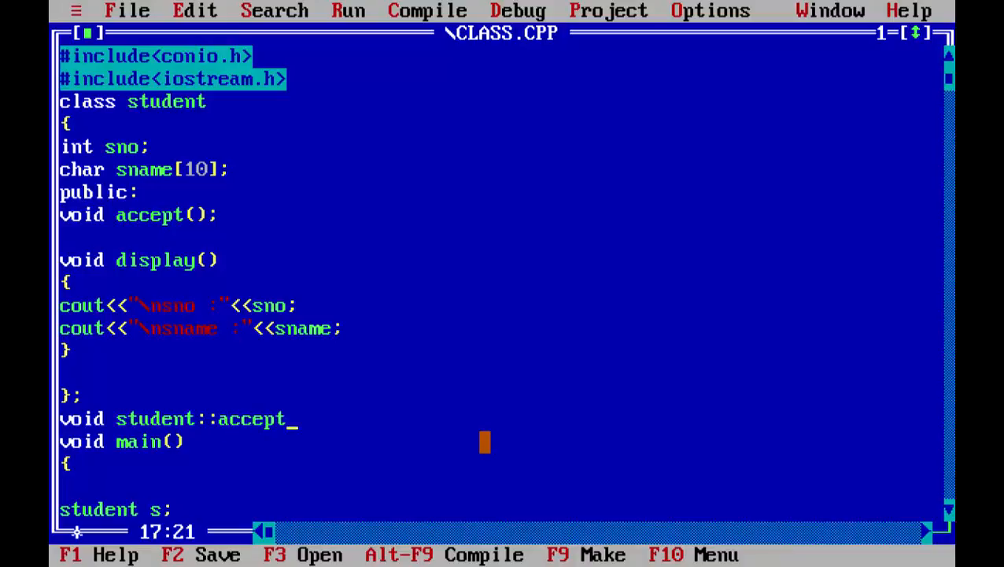
type("()")
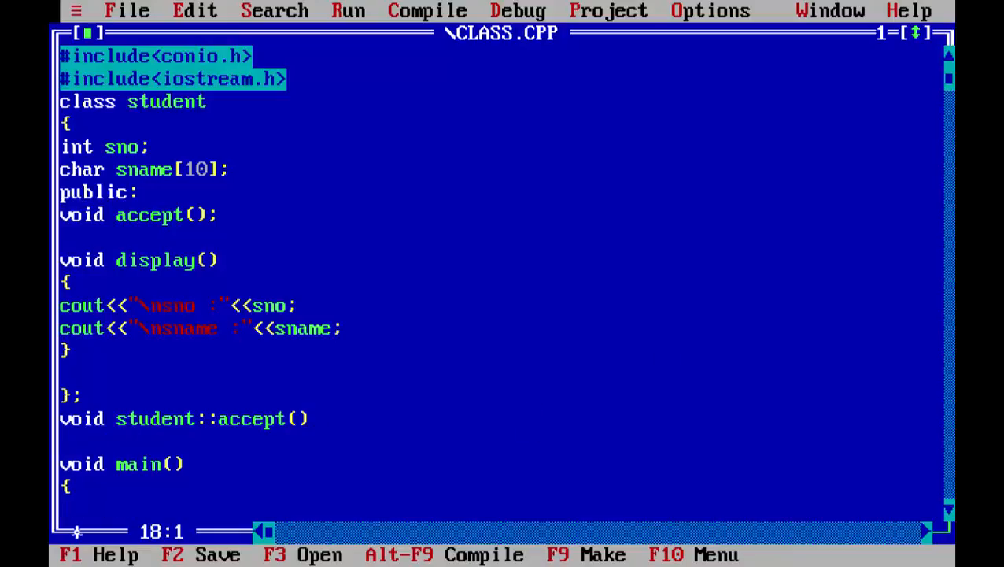
left_click(195, 10)
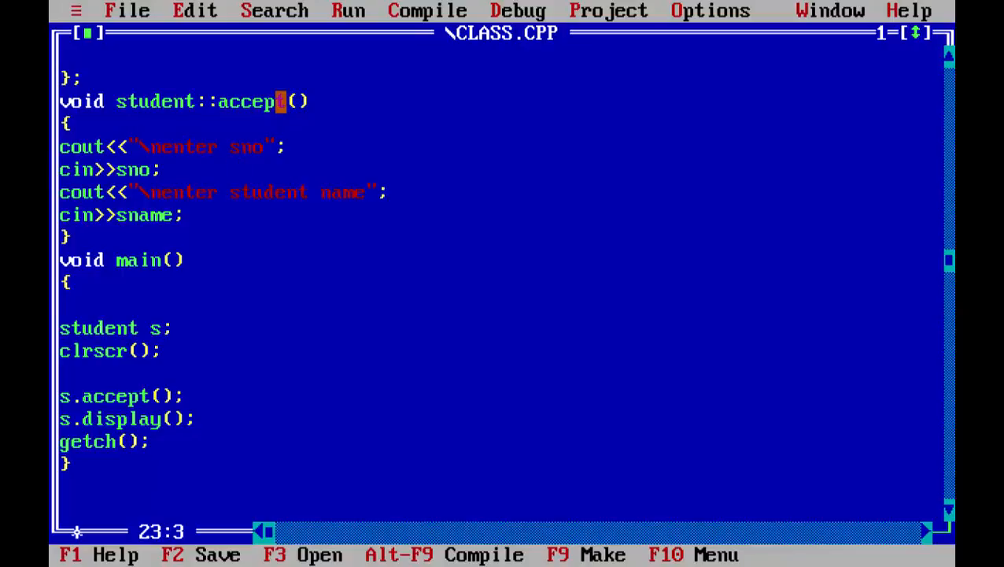
Step: Compile and run CLASS.CPP, answering the sno and name prompts, then return to the editor
key("Alt-F9")
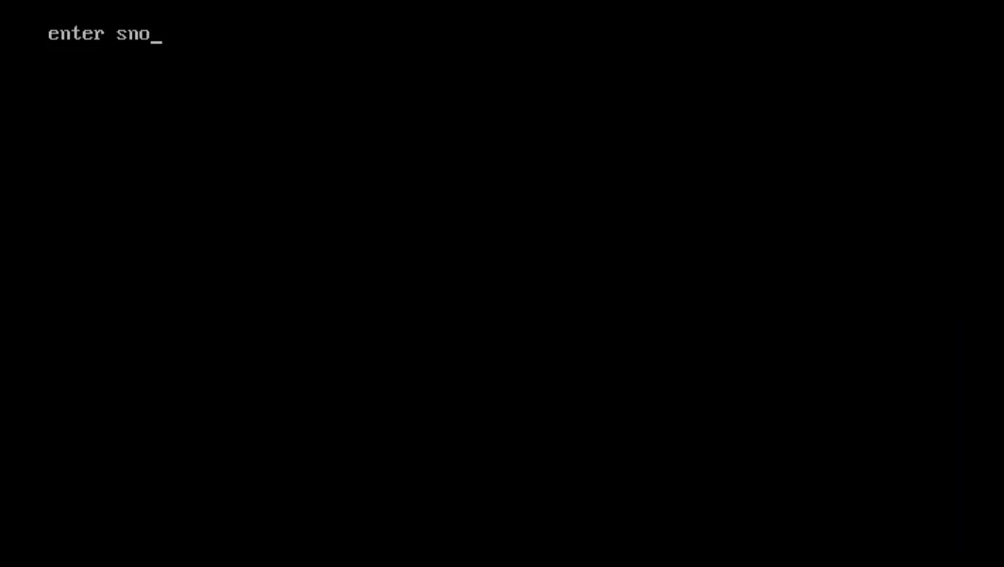
key("Return")
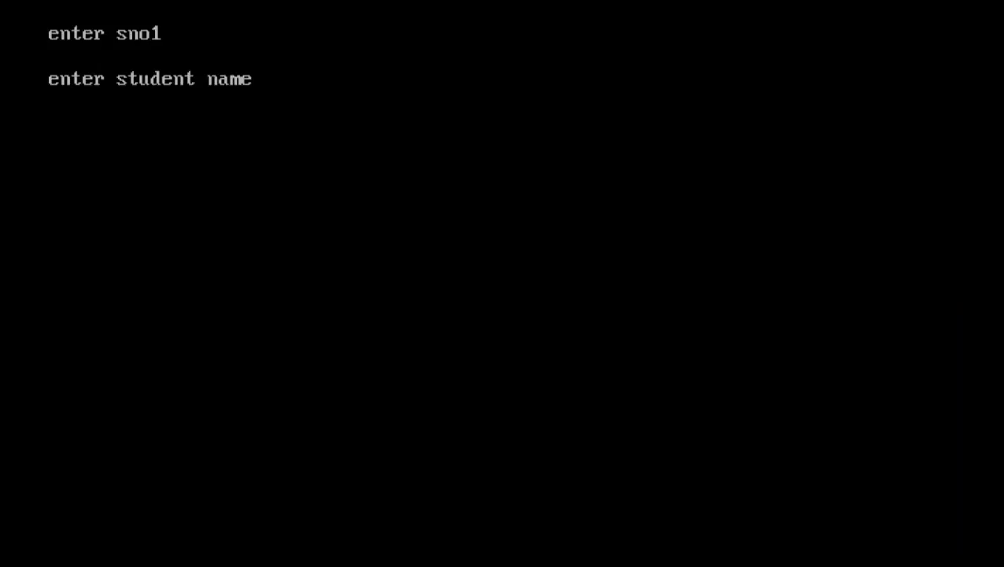
type("2")
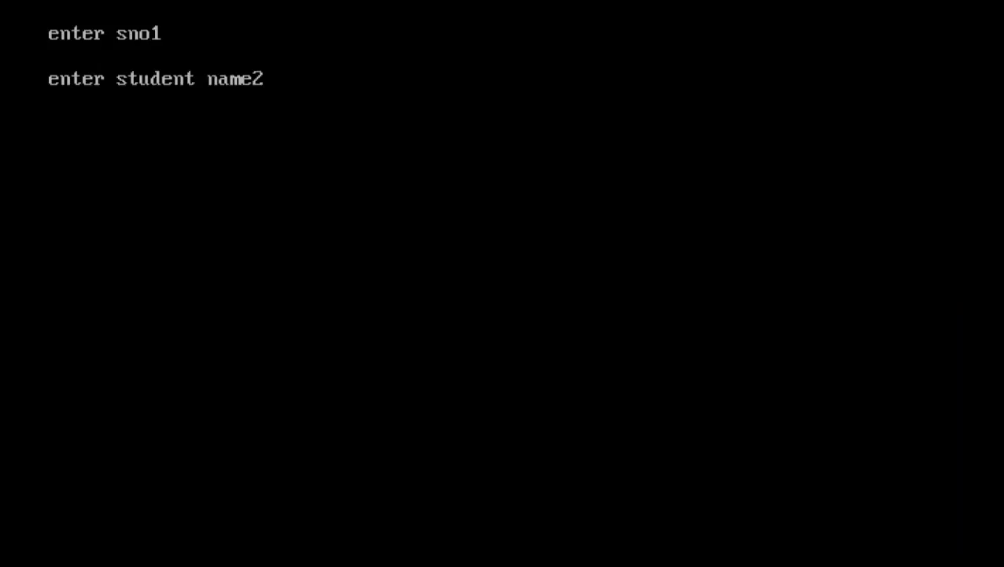
type("crk")
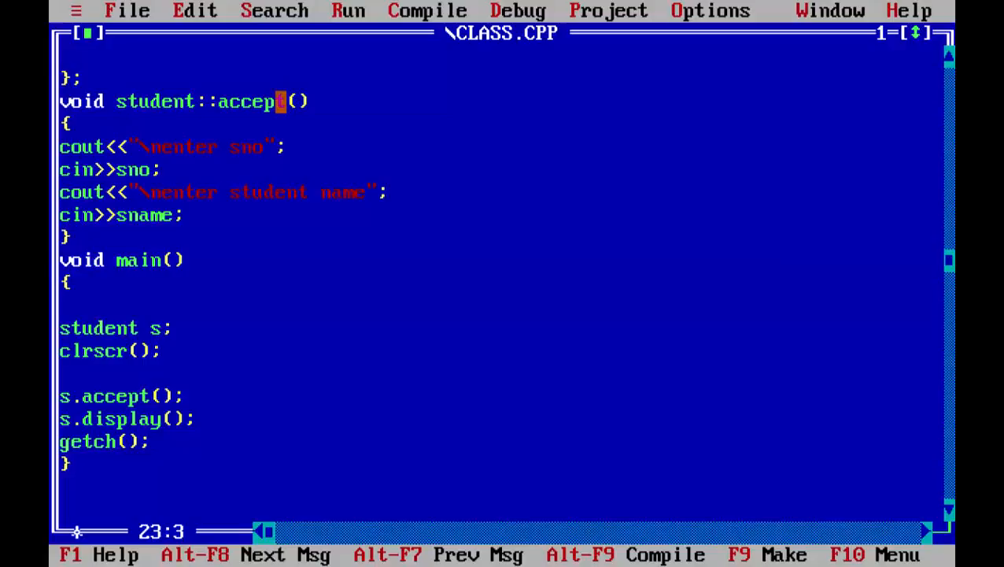
scroll("up", 3)
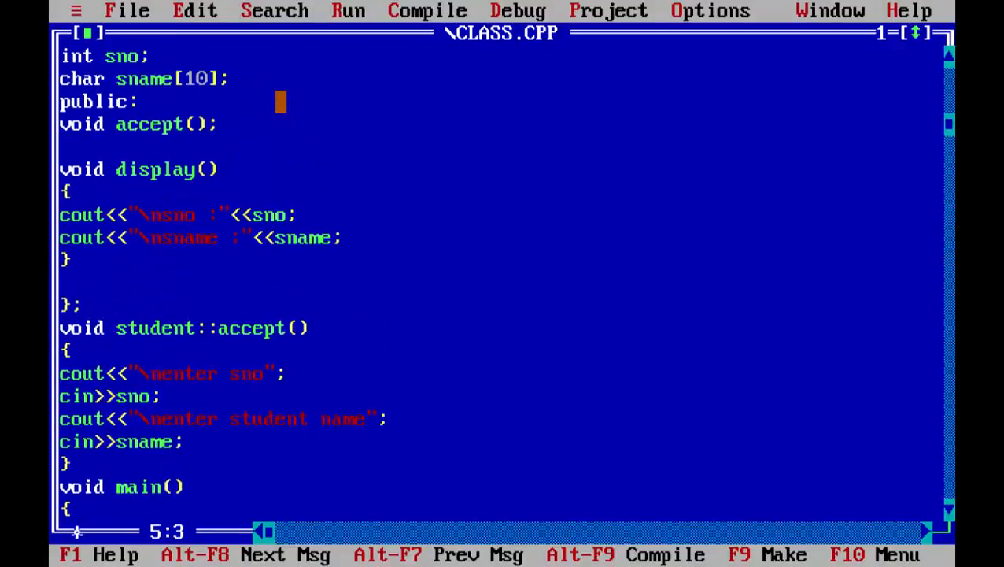